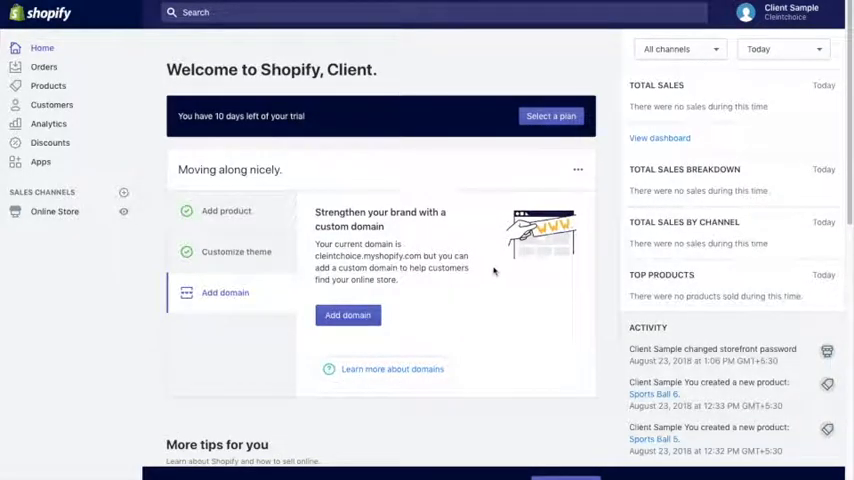
mouse_move(284, 108)
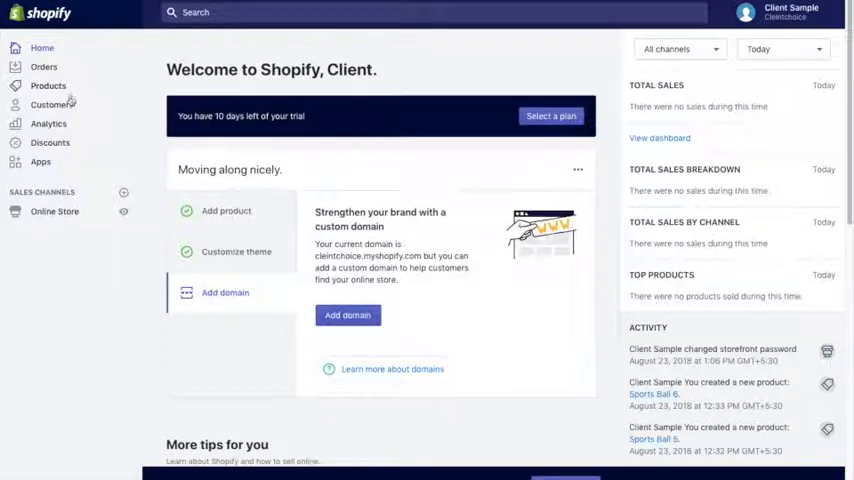
- Show the All products list with the six Sports Ball items and stock counts
click(48, 84)
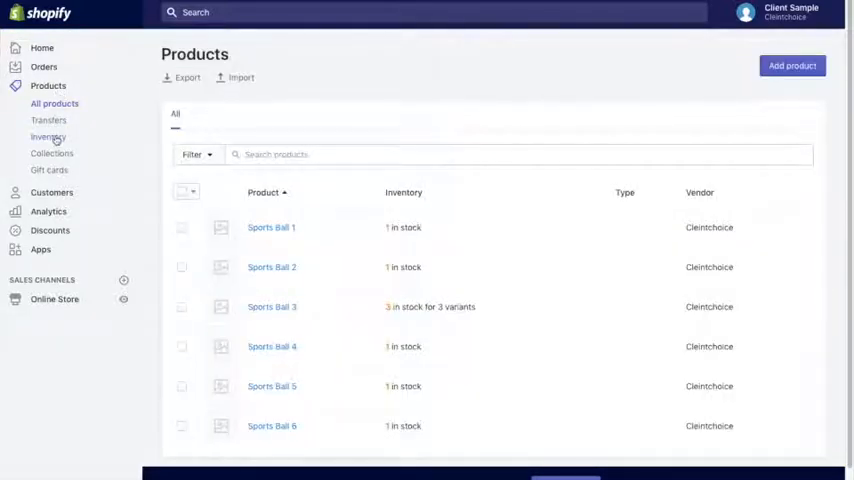
- Show the Inventory view listing each Sports Ball variant's quantity and update fields
click(48, 136)
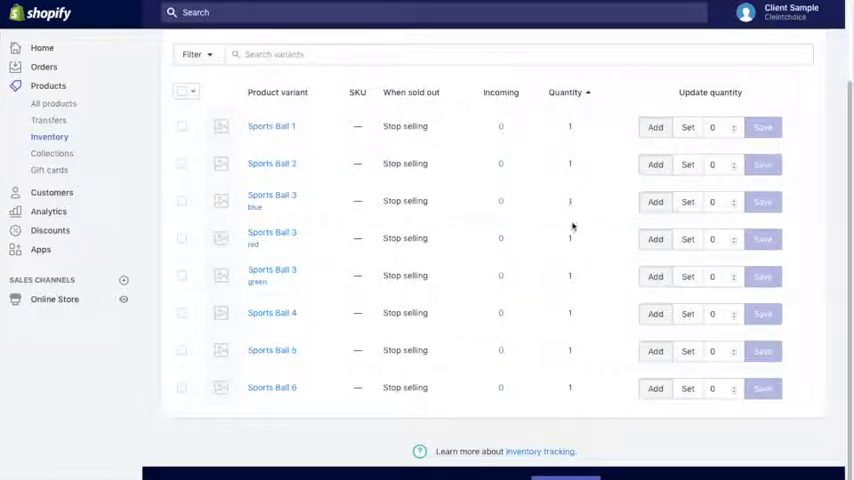
mouse_move(564, 376)
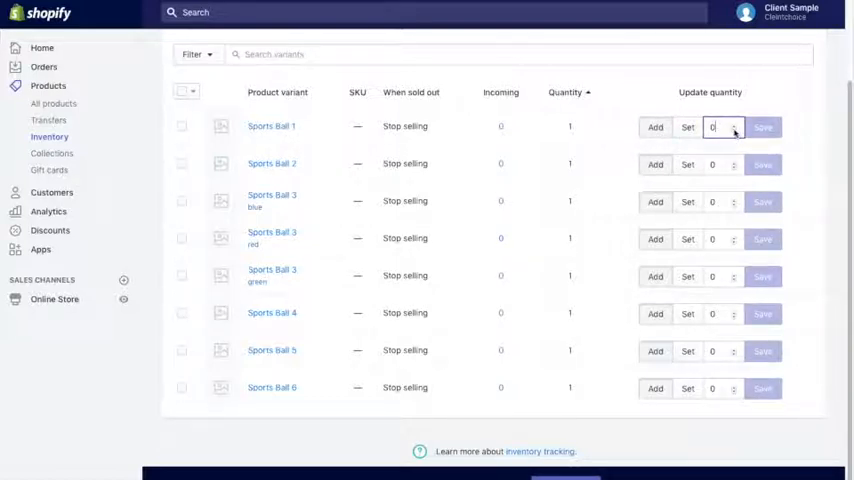
- Add 8 units to Sports Ball 1 and save, raising its stock from 1 to 9
text(3)
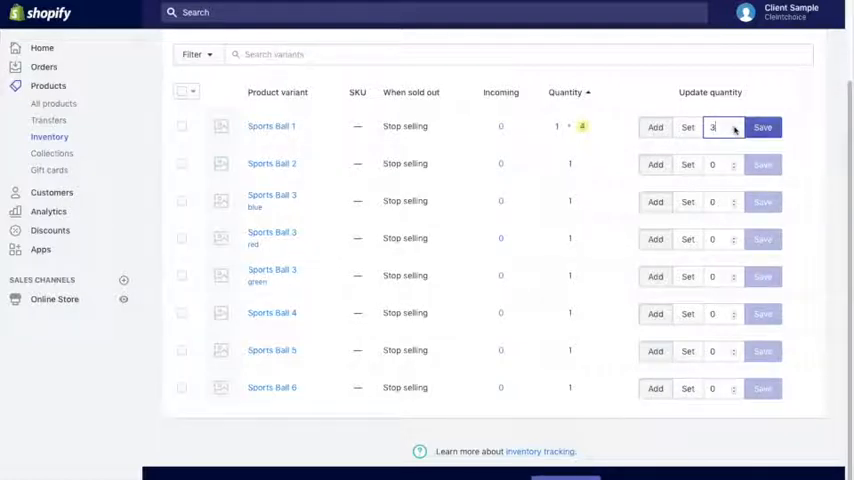
text(8)
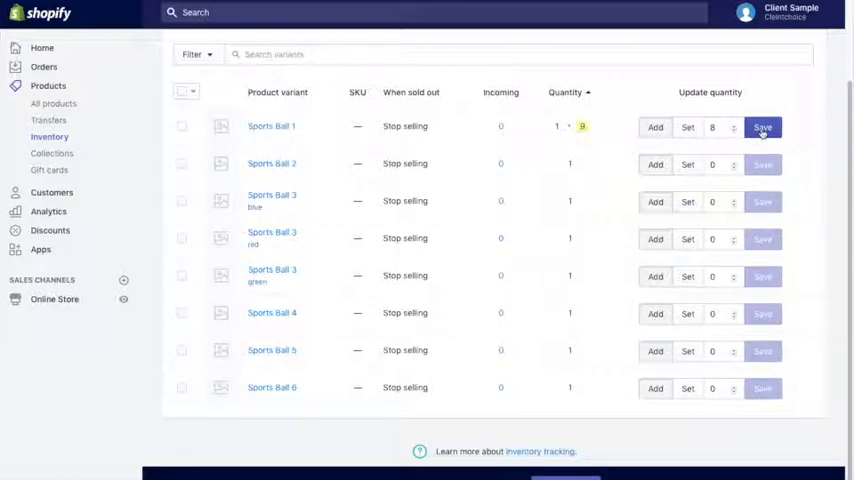
click(764, 128)
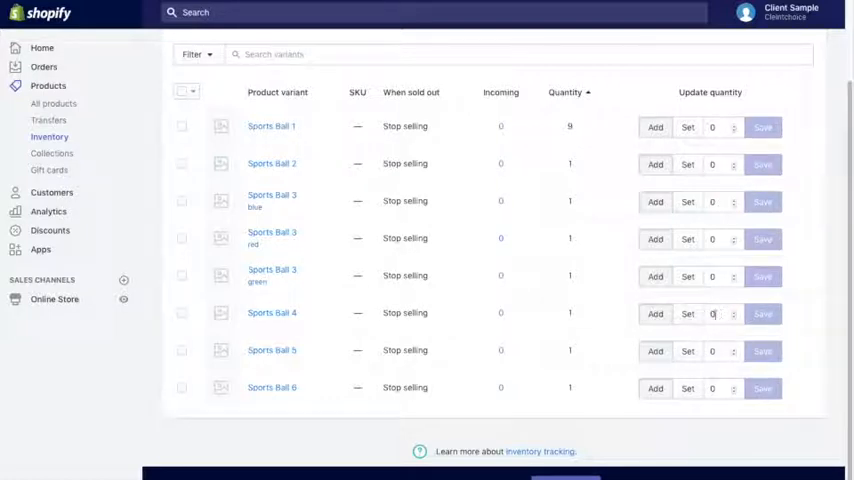
- Add 9 units to Sports Ball 4 and save, bringing its stock to 10
text(4)
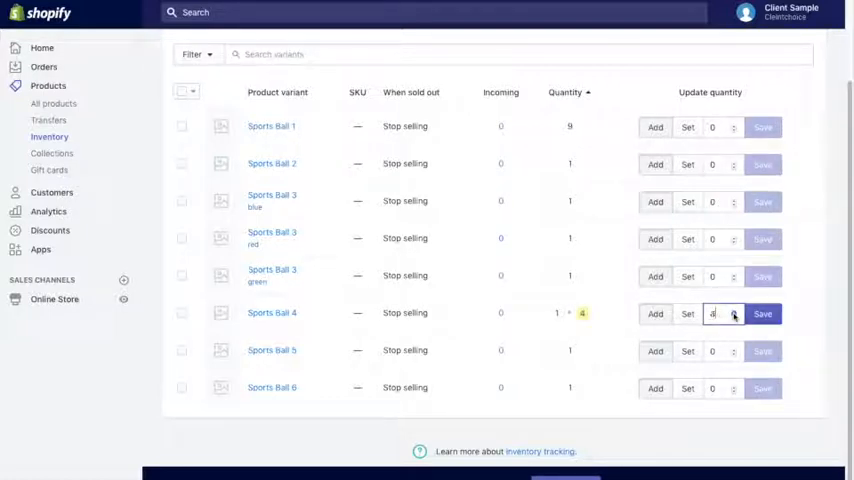
text(9)
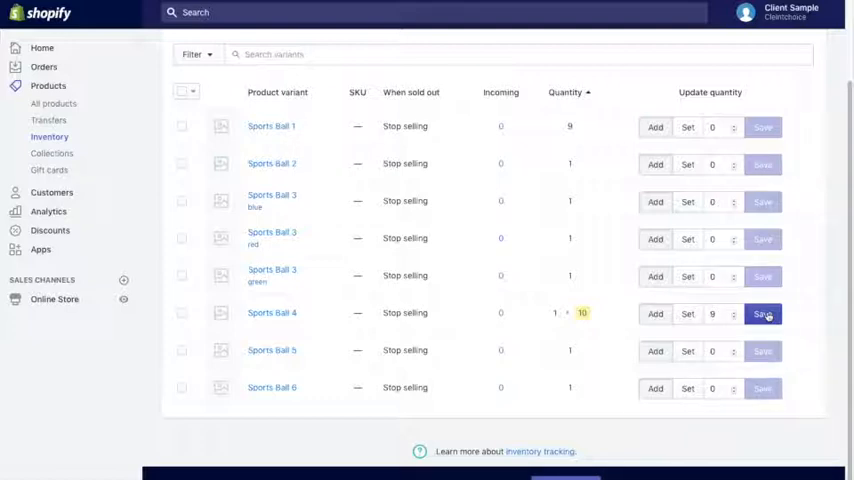
click(762, 312)
text(10)
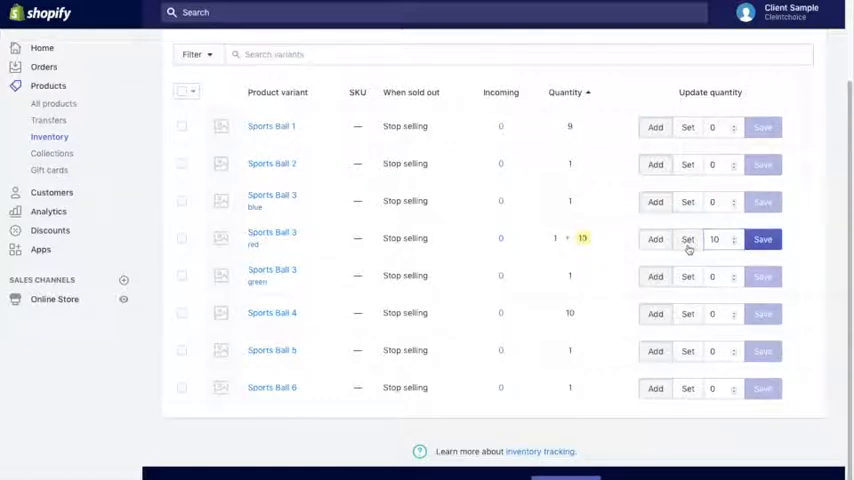
- Set red Sports Ball 3 to exactly 10 units, save, and return to the product list
click(764, 240)
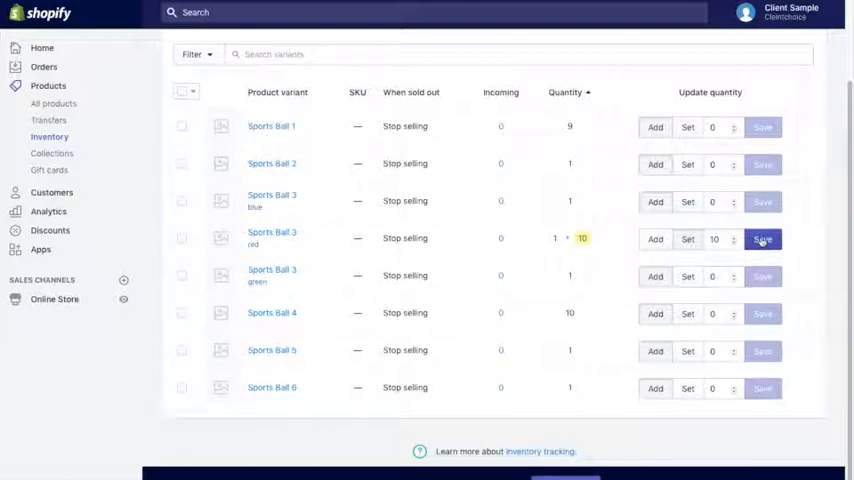
click(762, 238)
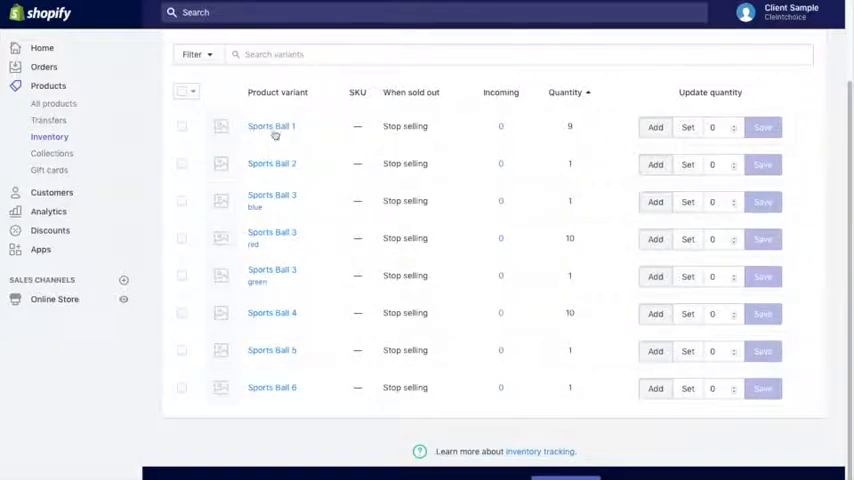
click(54, 104)
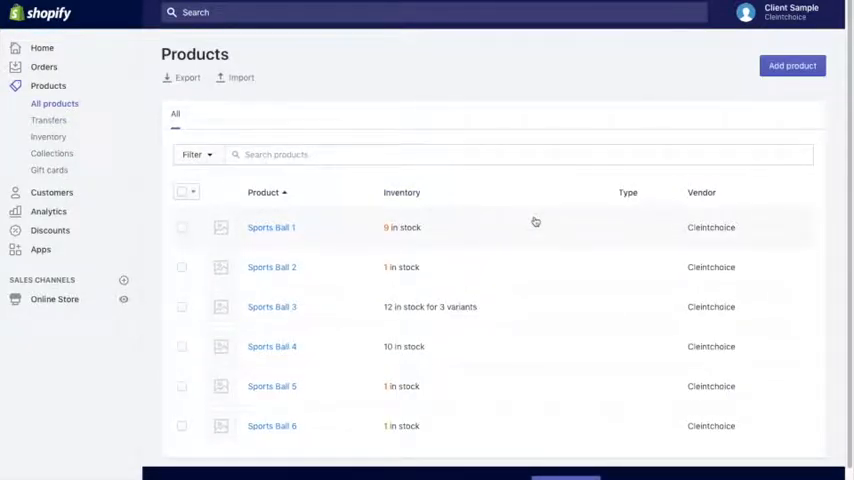
- Review the updated Sports Ball totals: 9, 1, 12, 10, 1 and 1
scroll(down, 3)
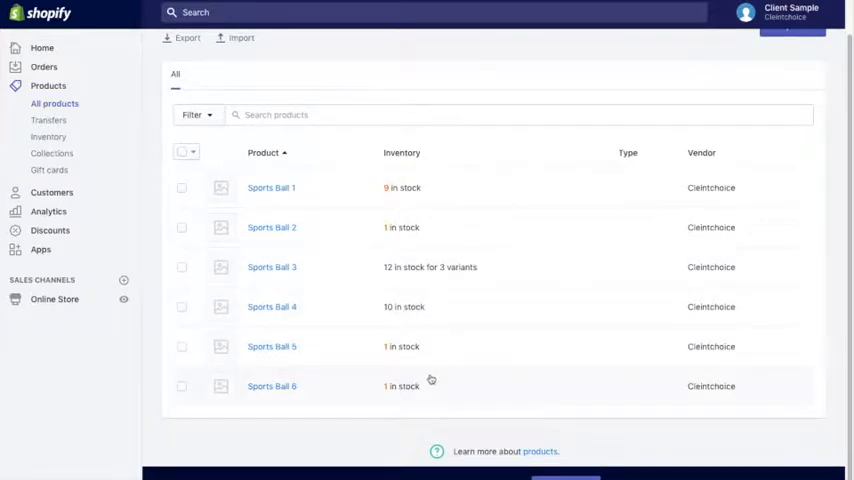
mouse_move(564, 320)
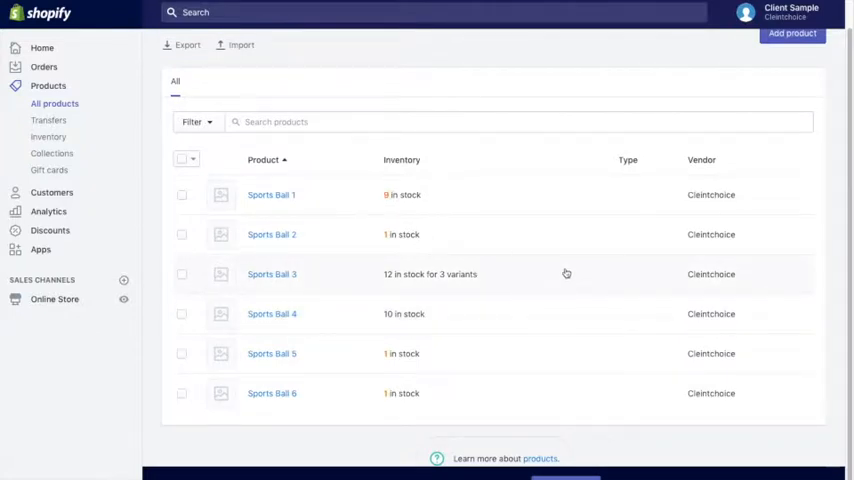
mouse_move(566, 272)
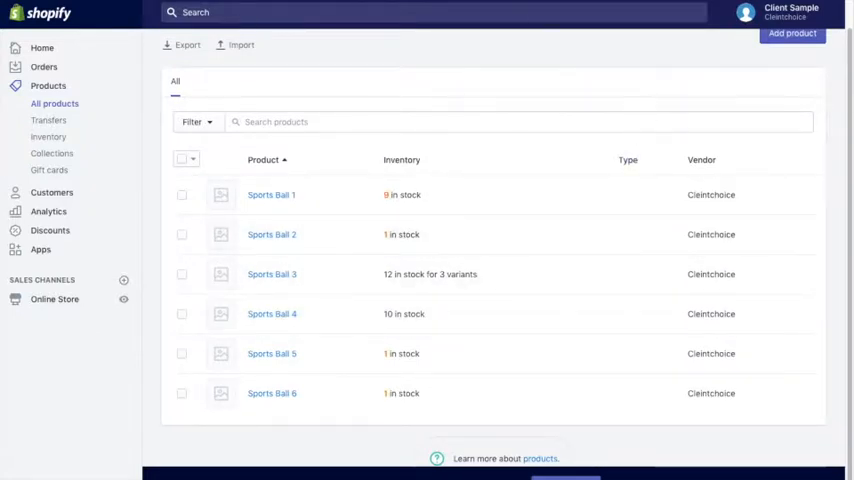